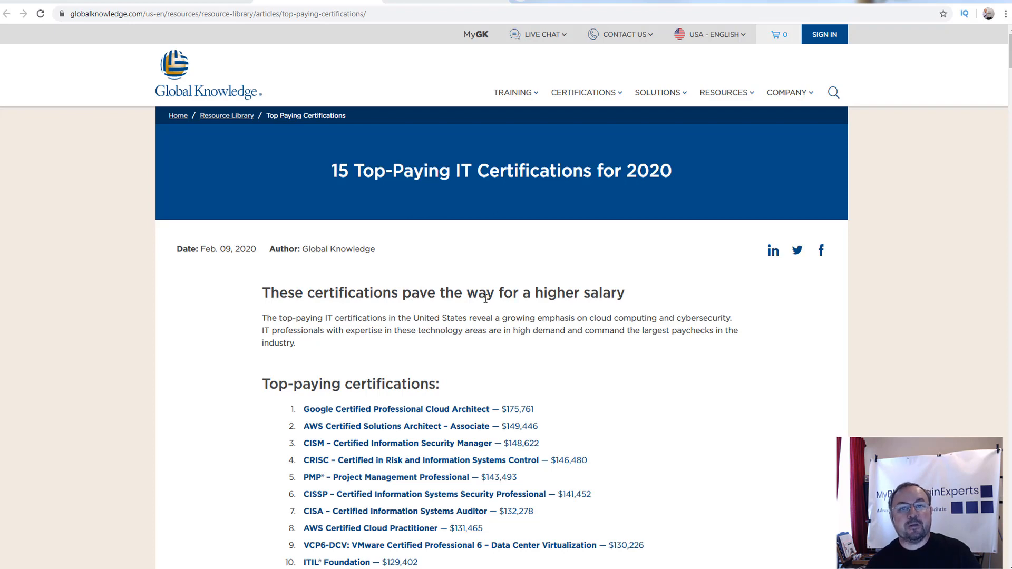
{"action": "mouse_move", "coordinate": [383, 413]}
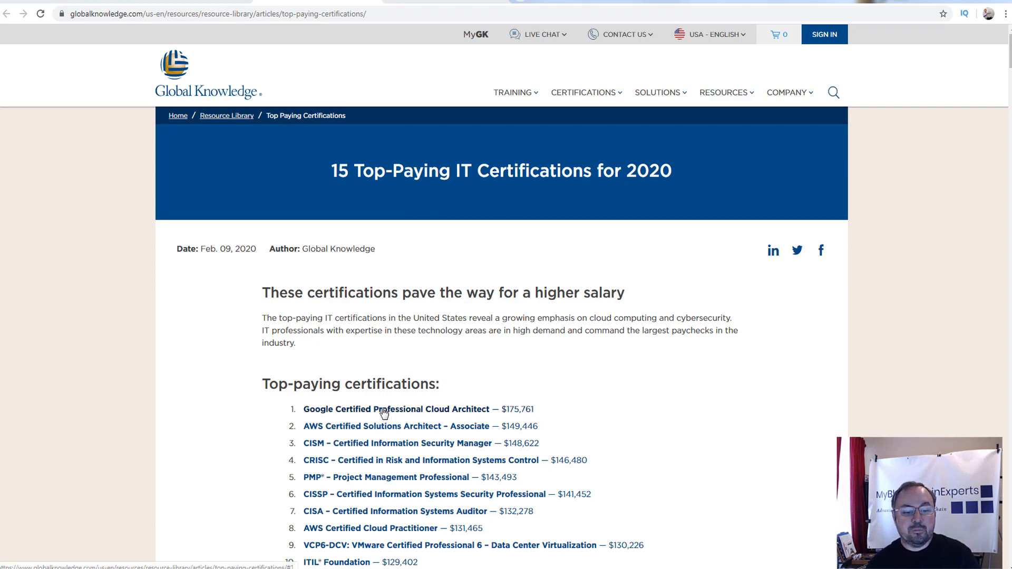
Skim the Medium post on whether Google Cloud Platform is worth learning, then return to its top.
{"action": "double_click", "coordinate": [515, 408]}
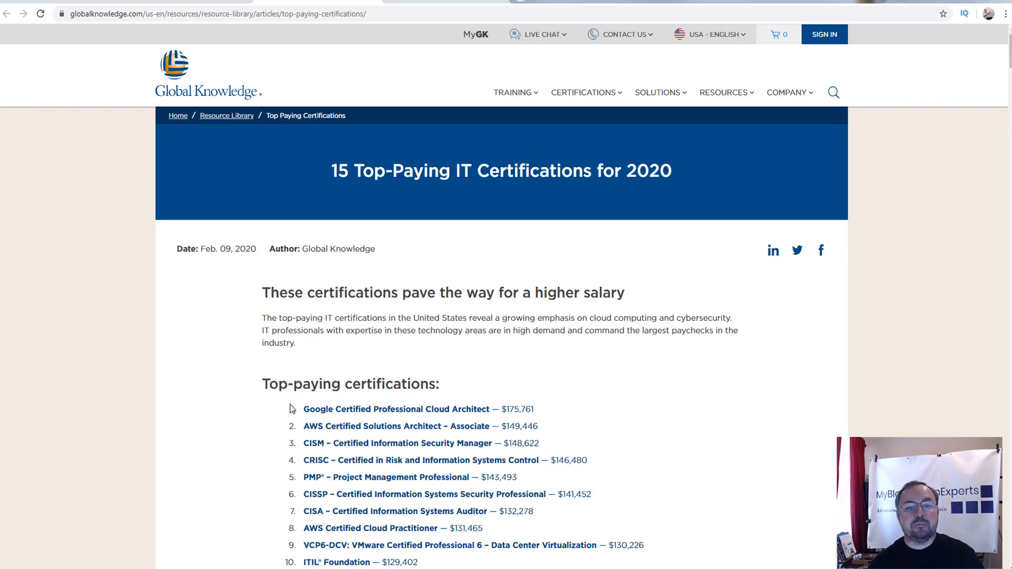
{"action": "mouse_move", "coordinate": [266, 69]}
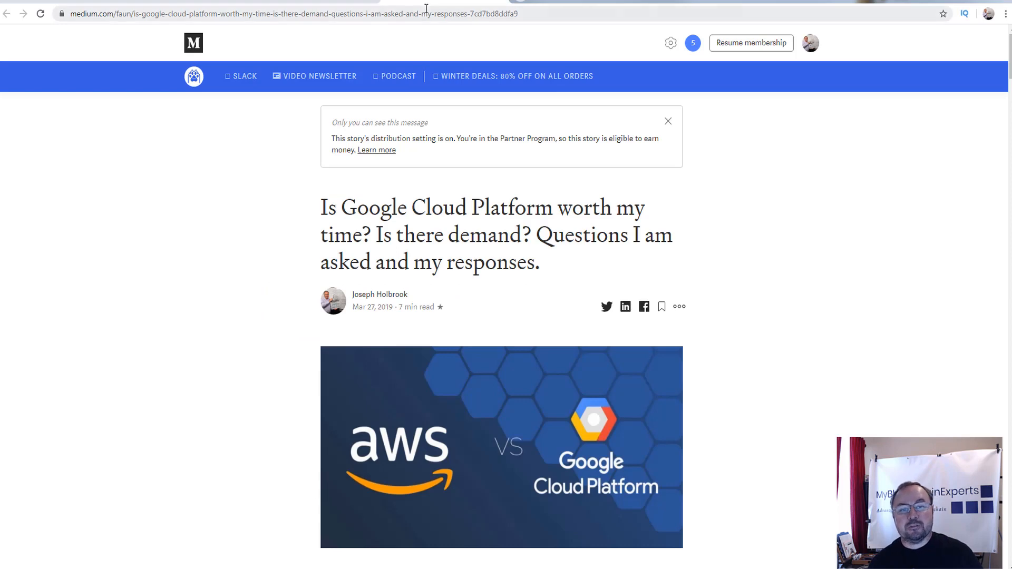
{"action": "mouse_move", "coordinate": [438, 38]}
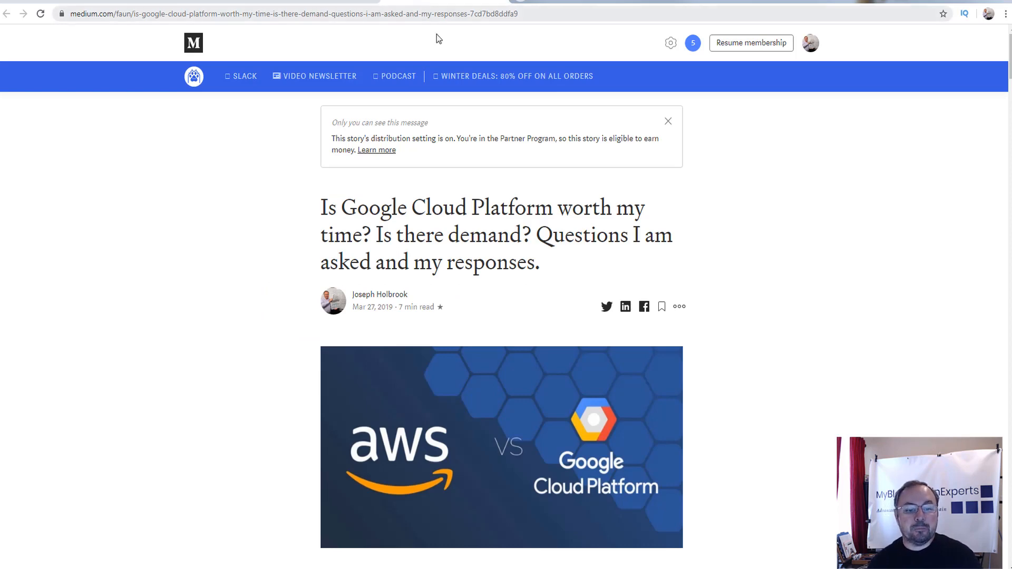
{"action": "mouse_move", "coordinate": [448, 239]}
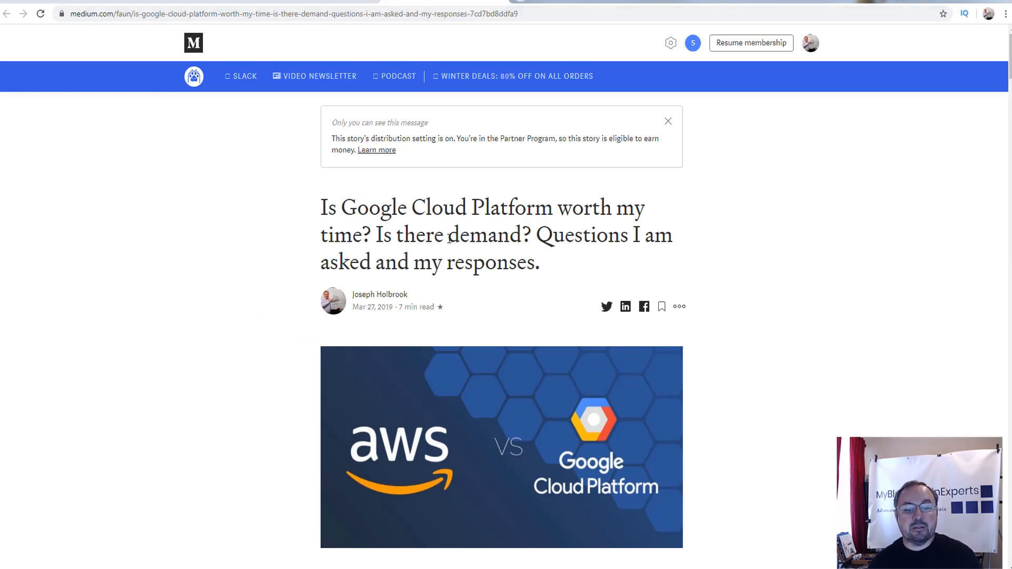
{"action": "scroll", "scroll_direction": "down", "scroll_amount": 3}
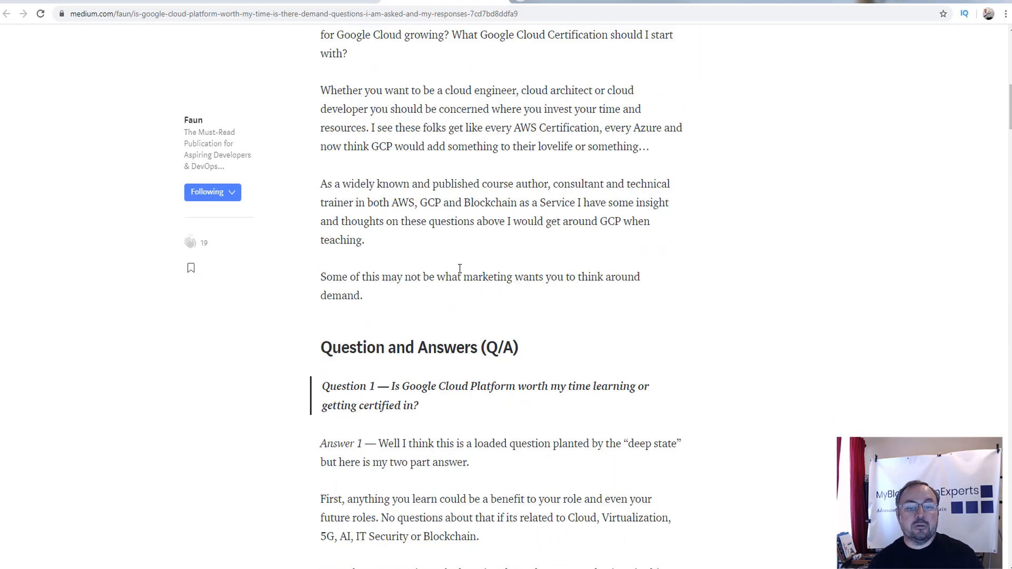
{"action": "scroll", "scroll_direction": "up", "scroll_amount": 3}
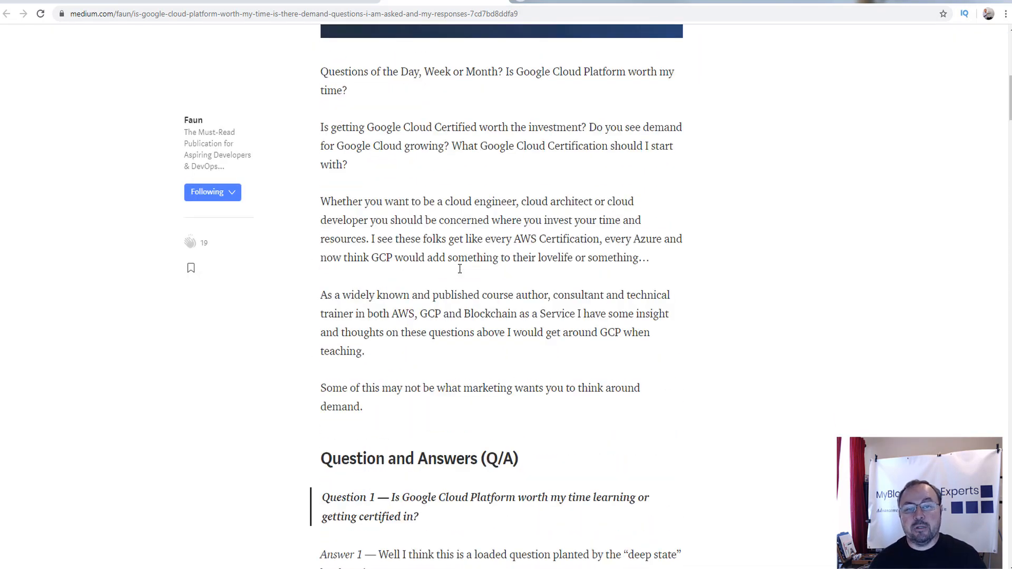
{"action": "scroll", "scroll_direction": "up", "scroll_amount": 3}
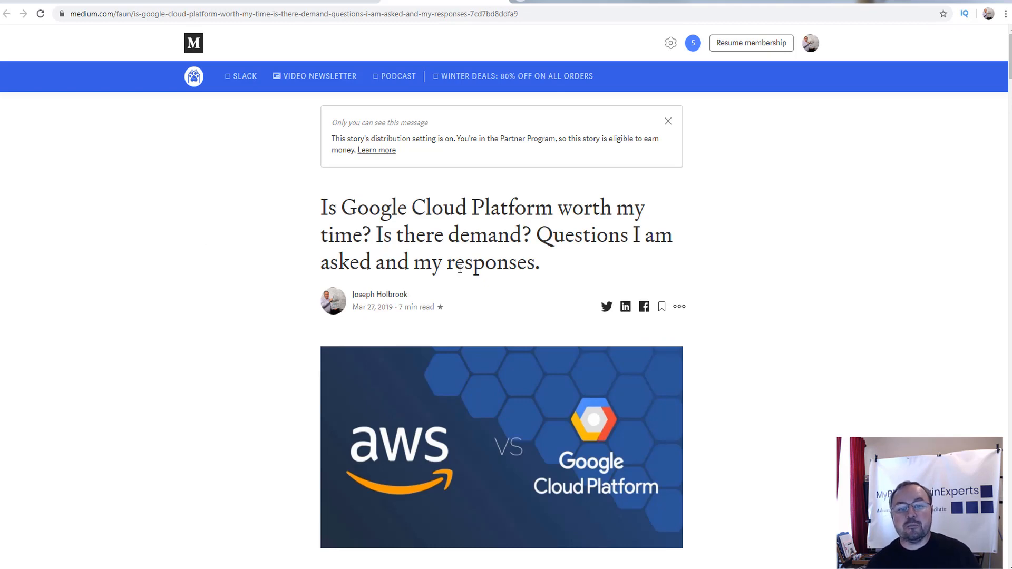
{"action": "mouse_move", "coordinate": [337, 52]}
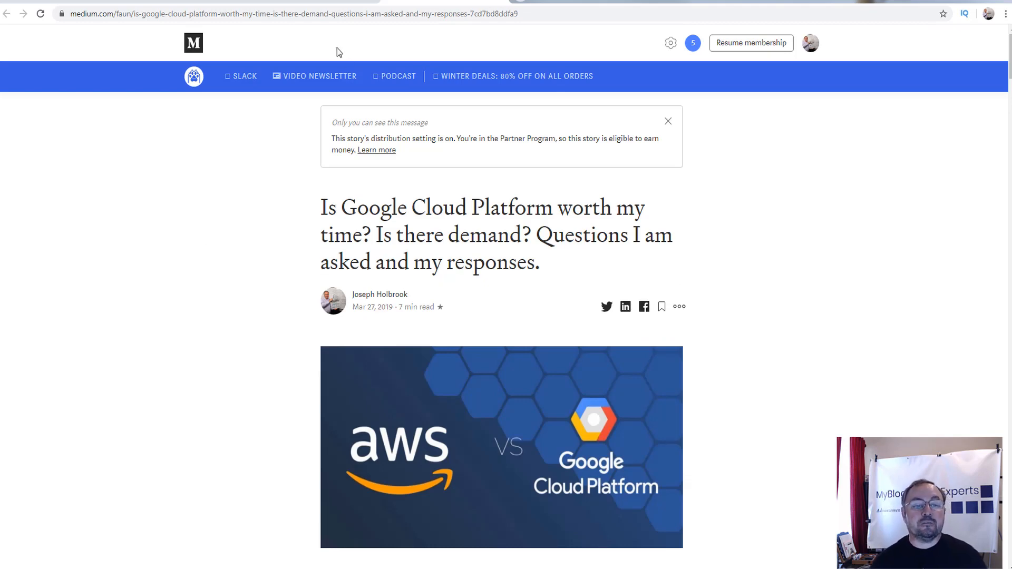
{"action": "mouse_move", "coordinate": [332, 6]}
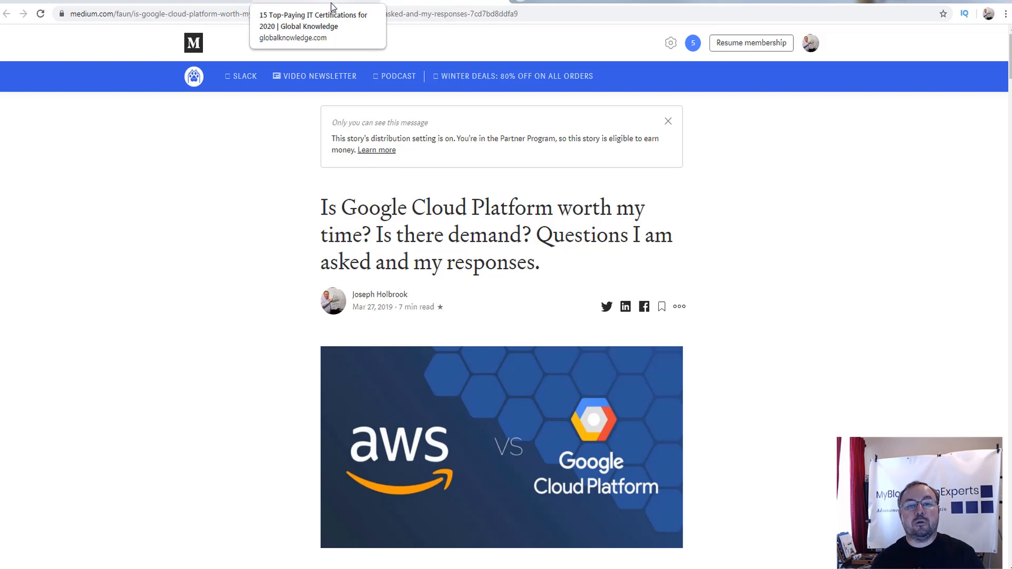